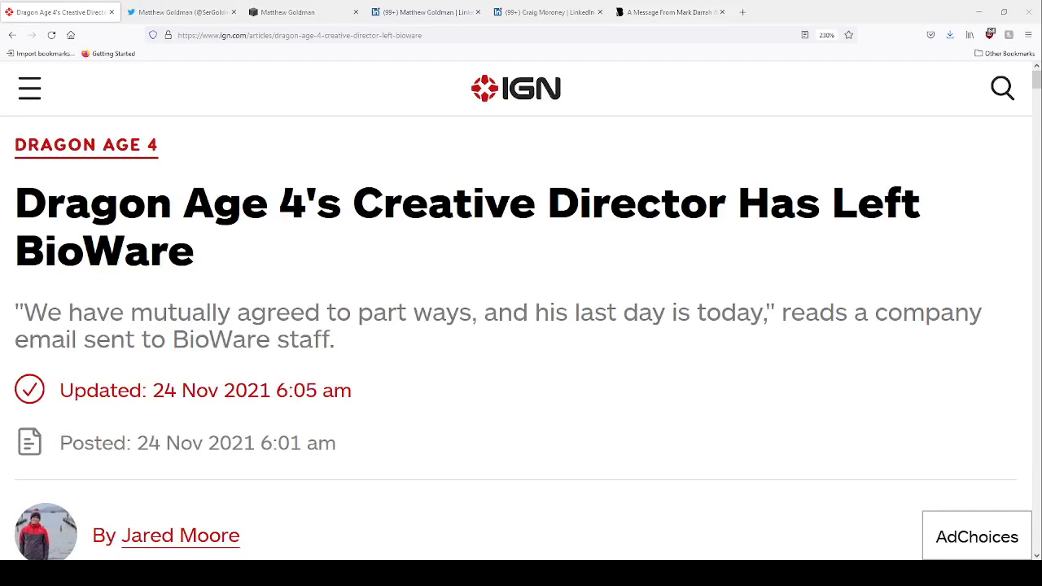
mouse_move(732, 257)
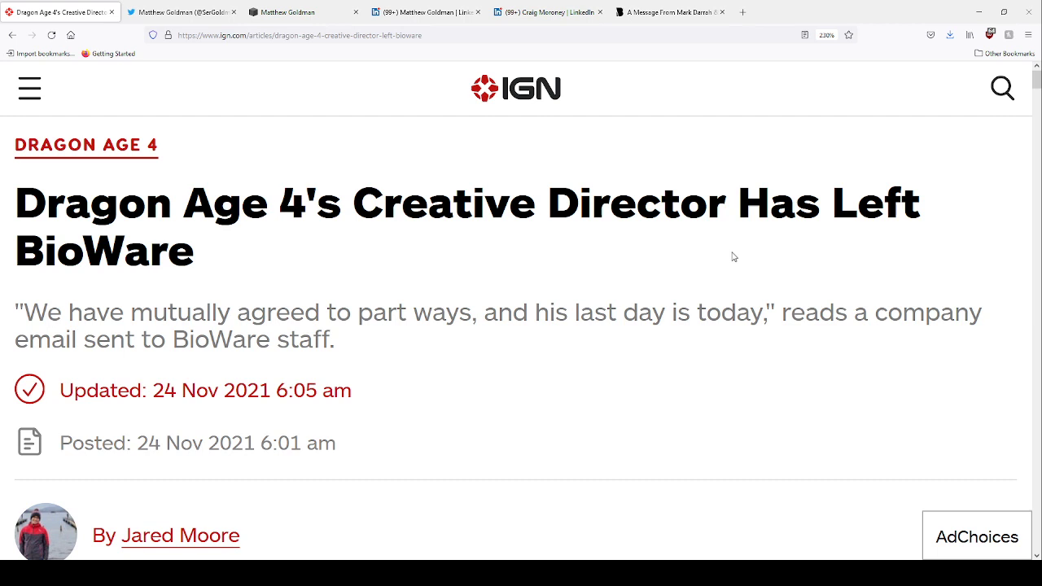
mouse_move(643, 337)
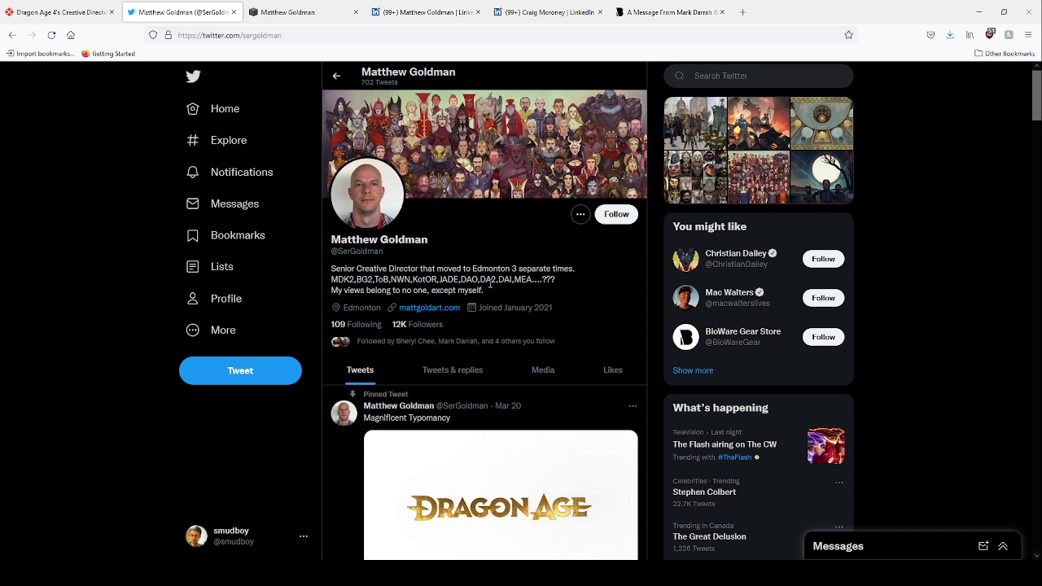
Highlight 'mutually agreed to part ways' in the IGN article, then view Goldman's LinkedIn activity
left_click(57, 12)
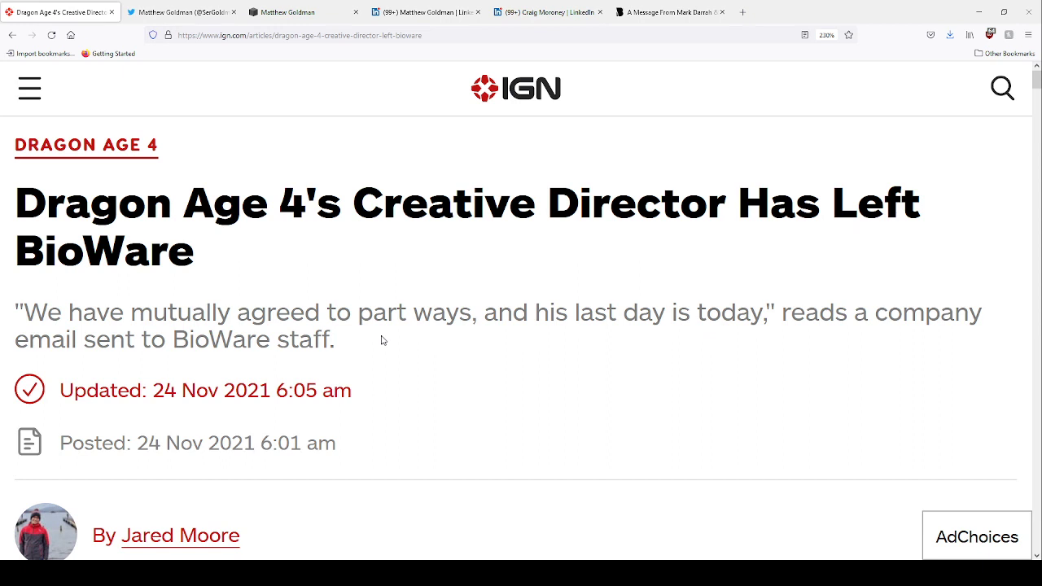
left_click_drag(134, 313, 471, 313)
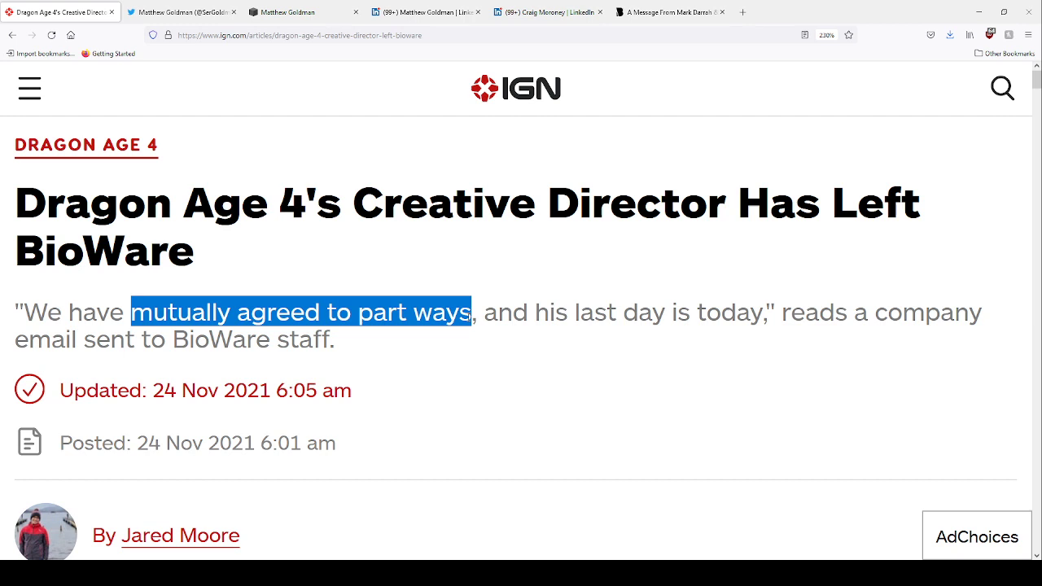
left_click(179, 11)
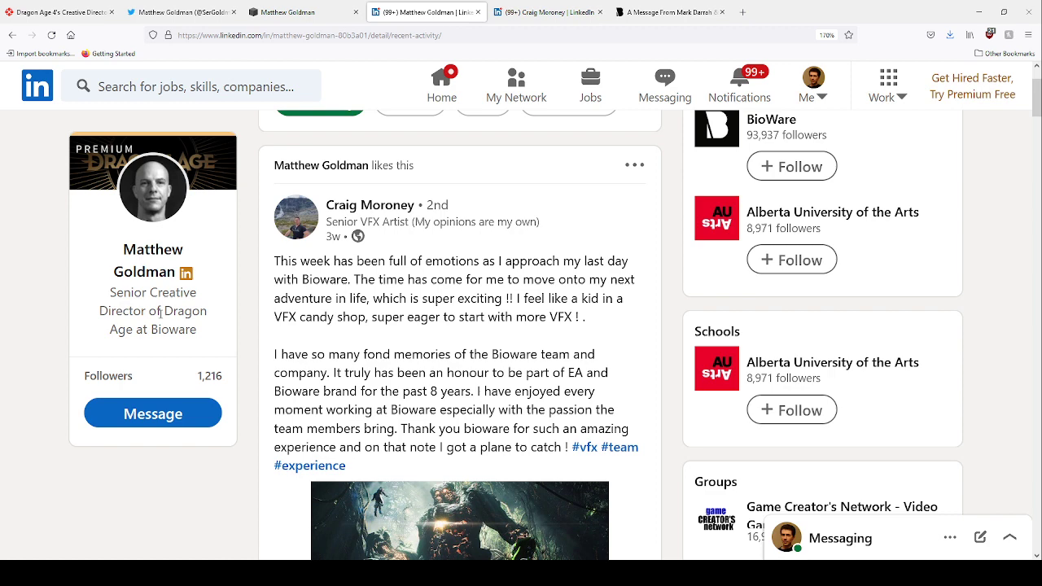
Highlight the 'vast living worlds' and 'strongest team yet' lines in the BioWare blog statement
left_click(667, 12)
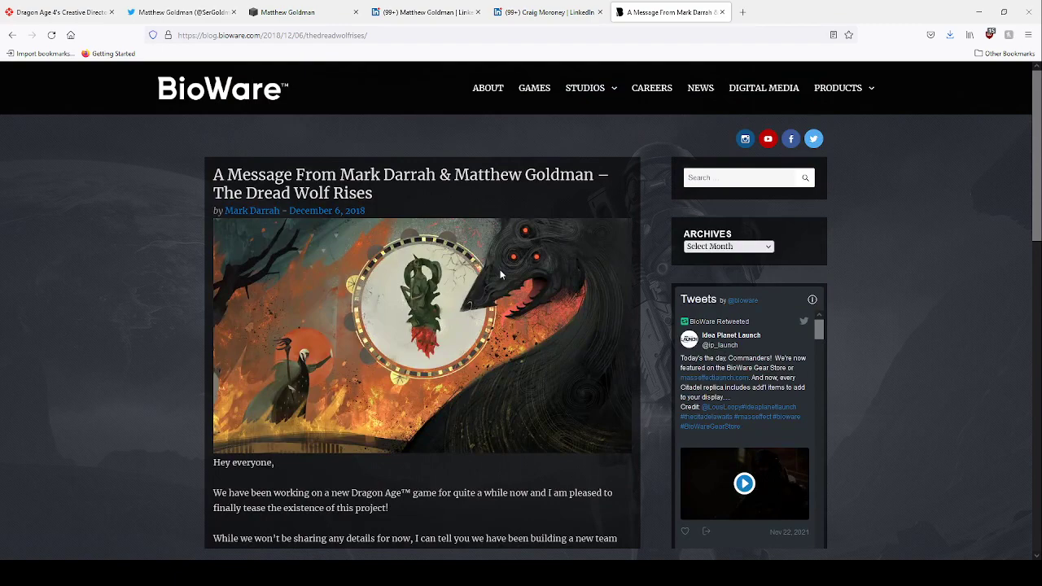
scroll("down", 3)
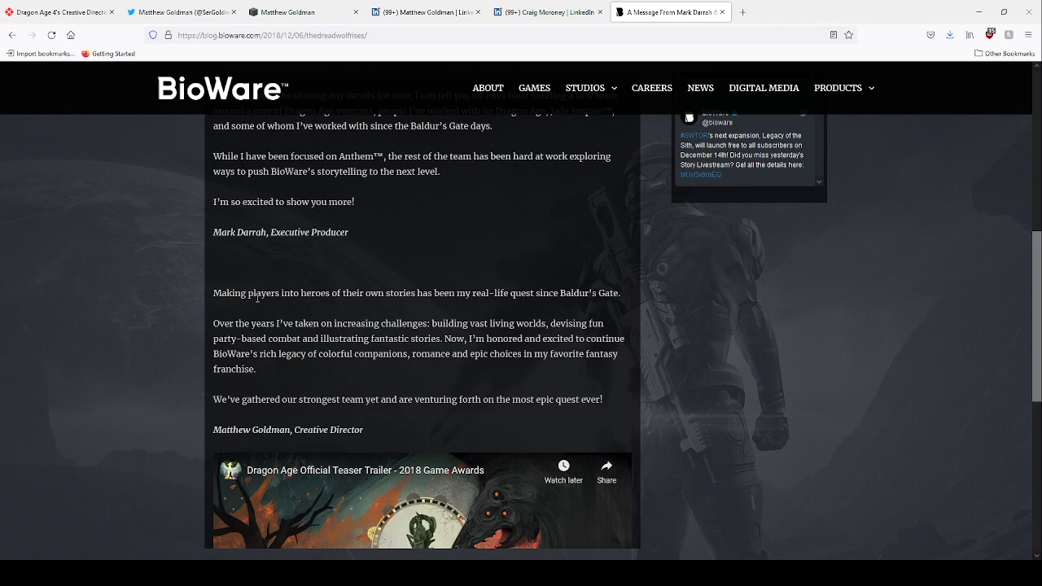
left_click_drag(342, 322, 599, 322)
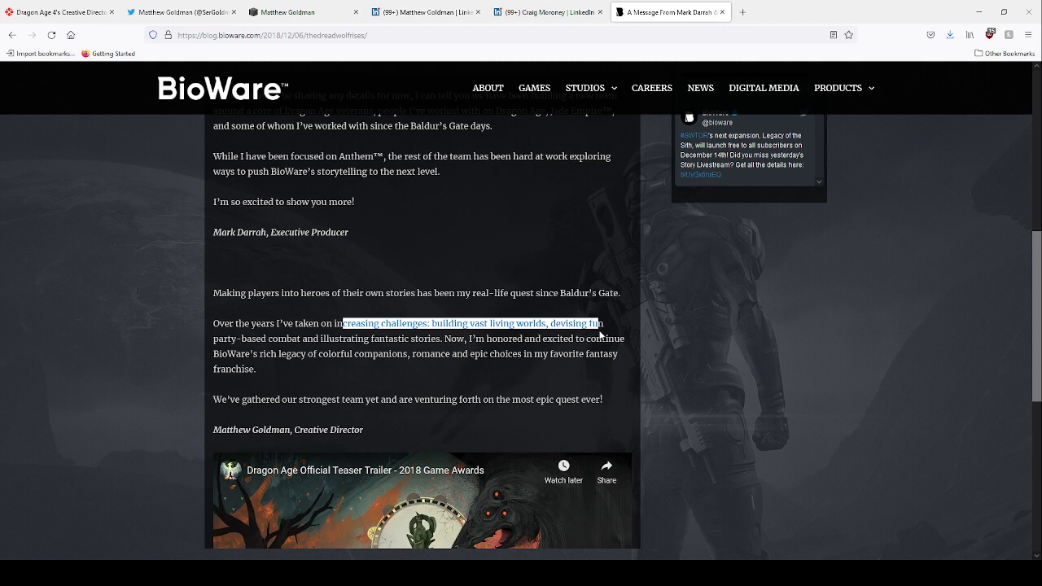
left_click_drag(343, 322, 472, 400)
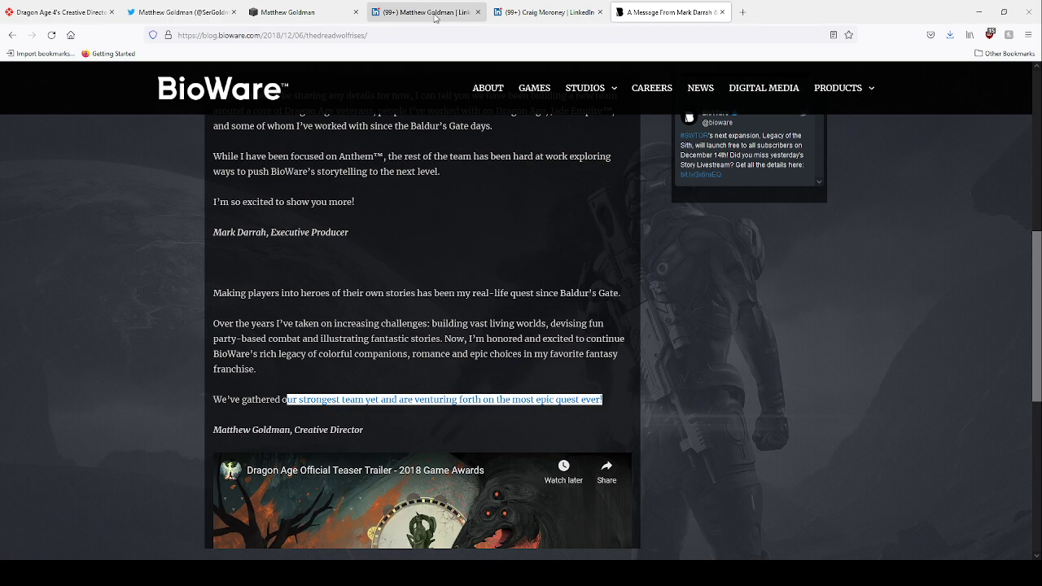
left_click(423, 11)
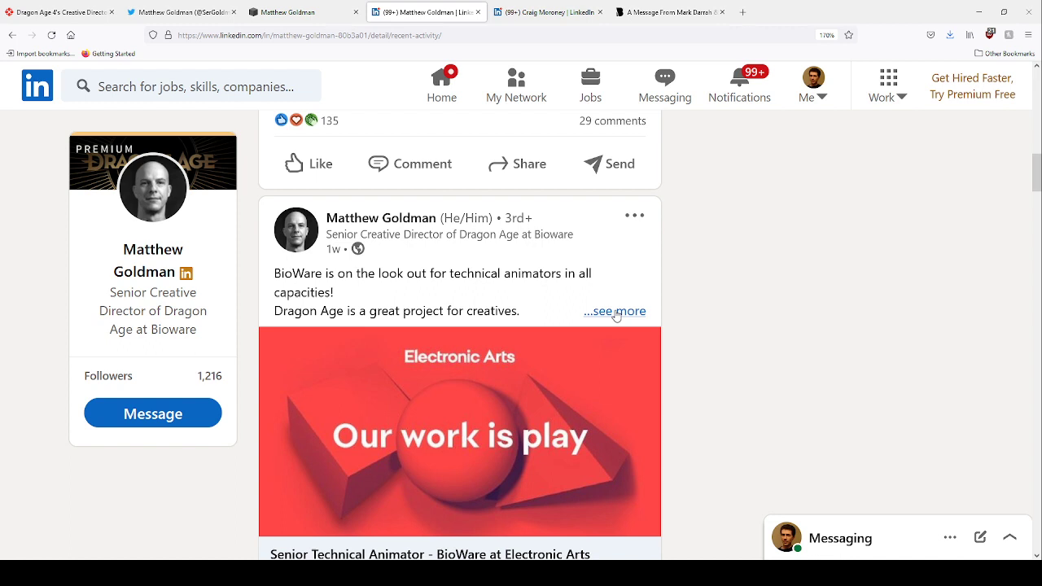
Expand the technical-animators post and highlight Moroney's 'fond memories of the BioWare team' line
left_click(667, 11)
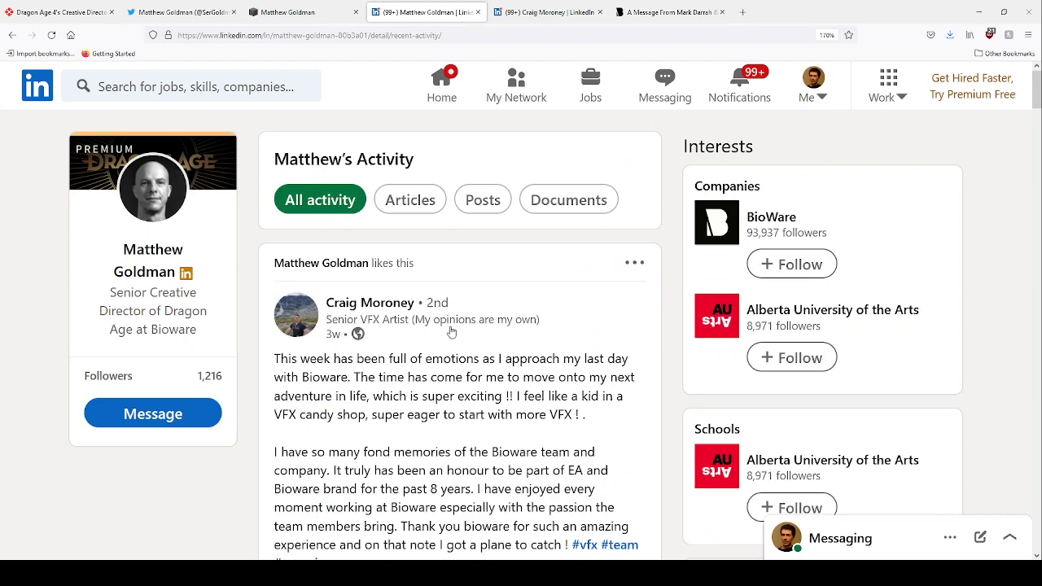
scroll("down", 3)
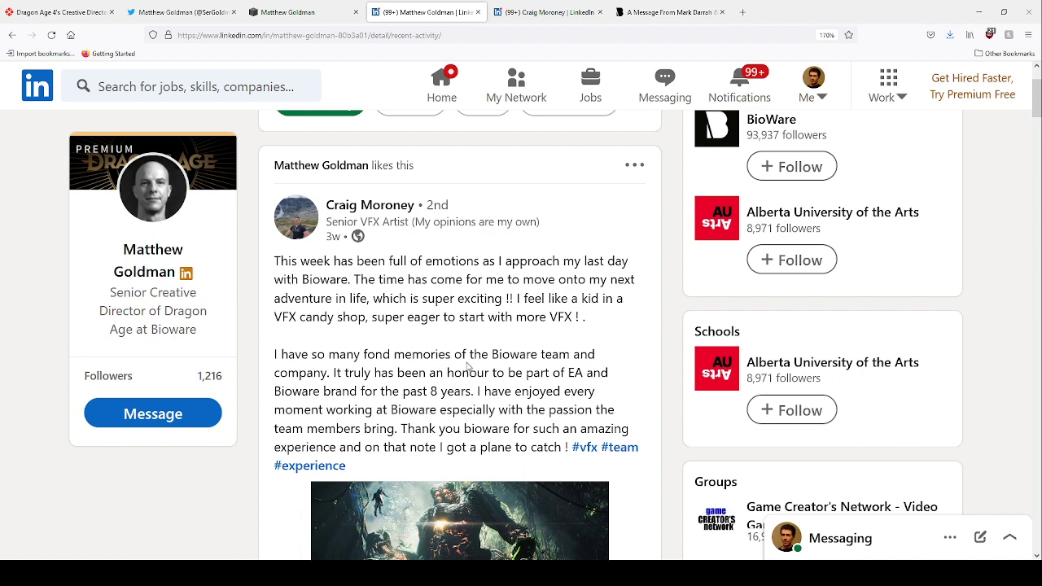
left_click_drag(329, 353, 402, 373)
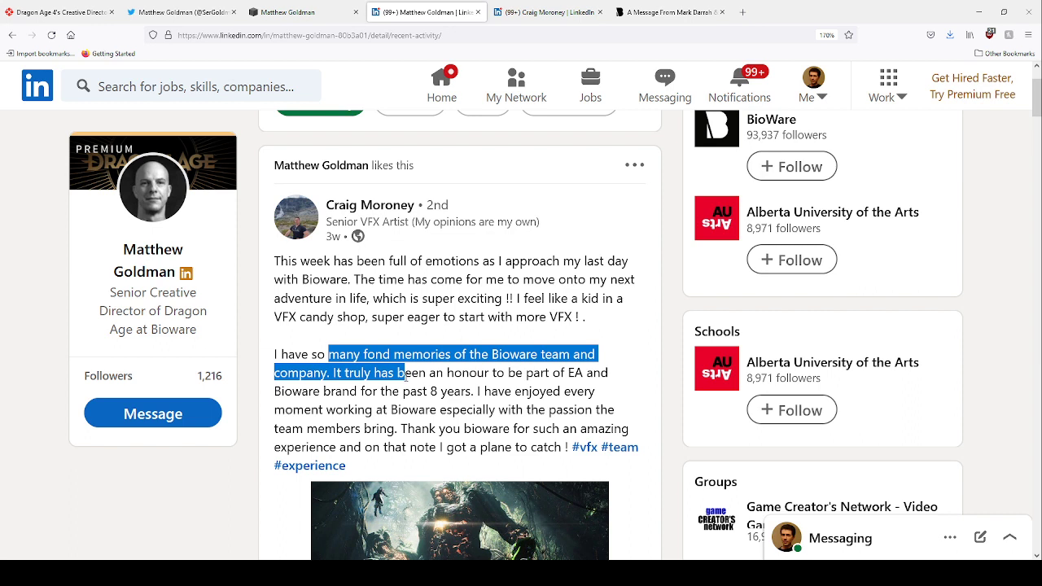